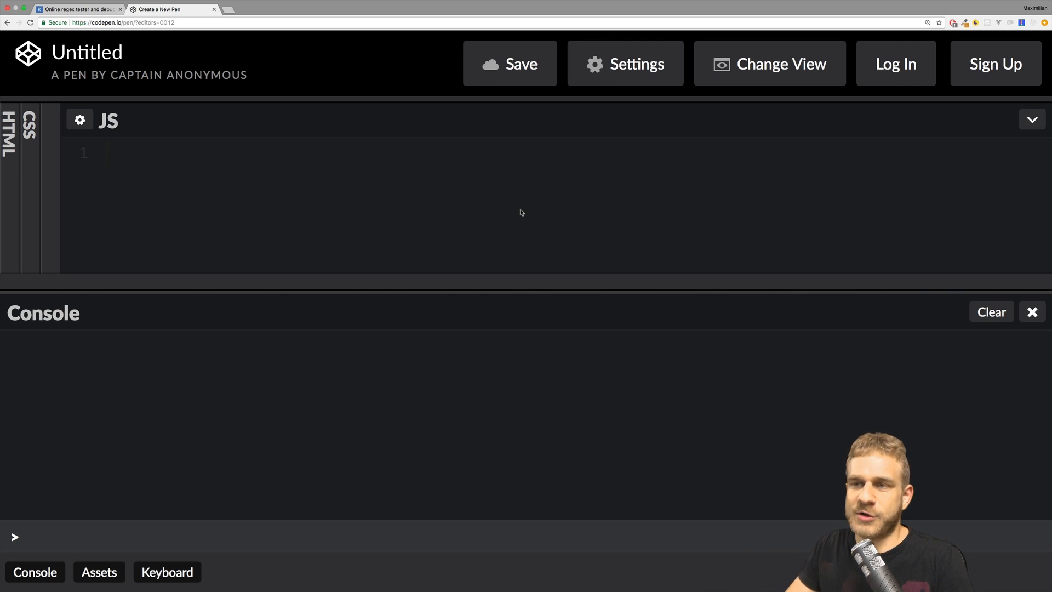
- Declare const text = 'Hello there!'; and start a new line below it
{"action": "type", "text": "const text ="}
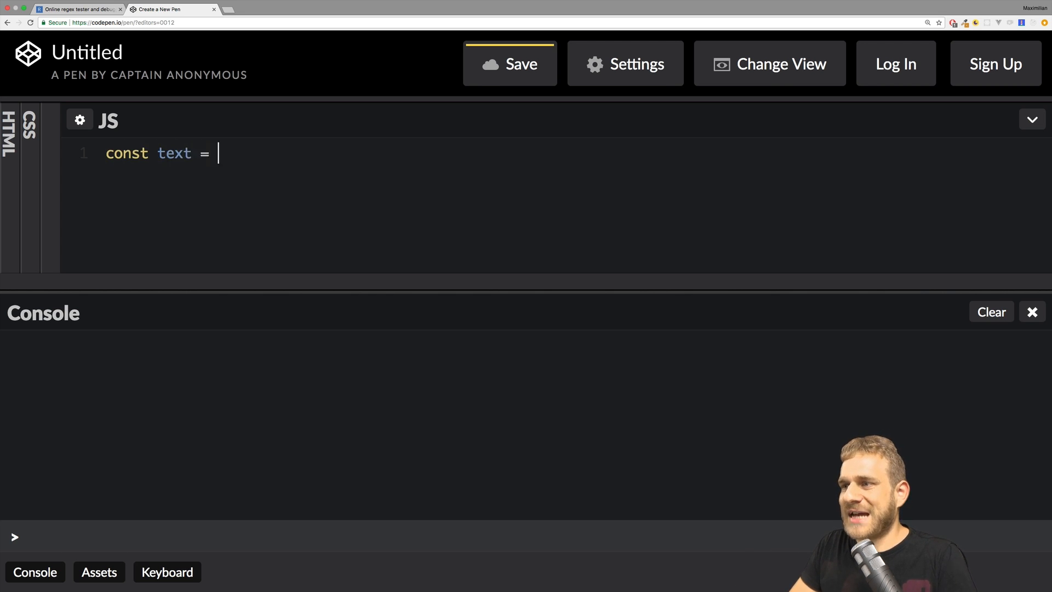
{"action": "type", "text": "'H'"}
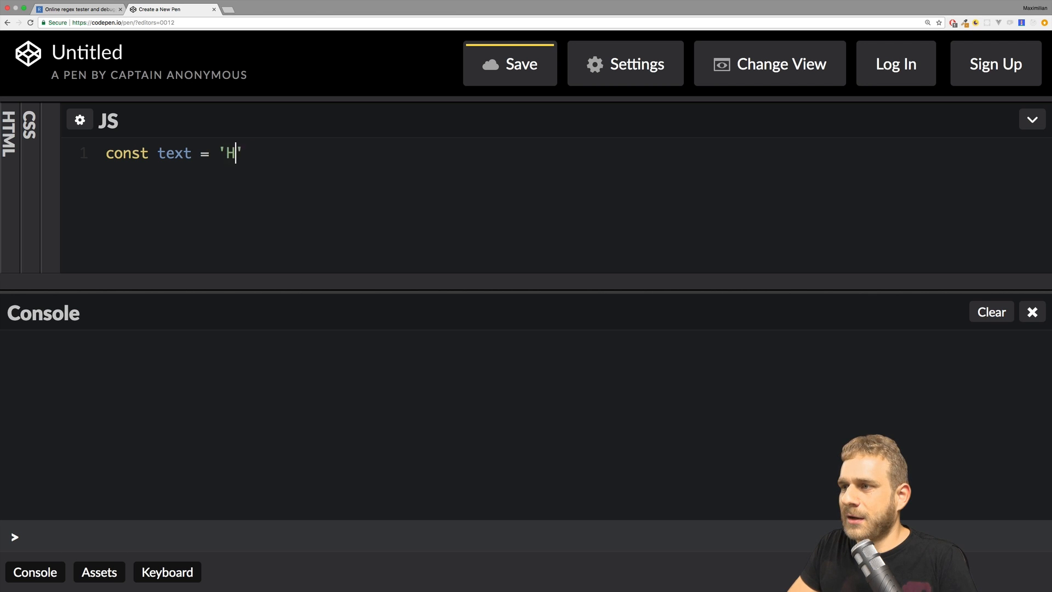
{"action": "type", "text": "ello ther"}
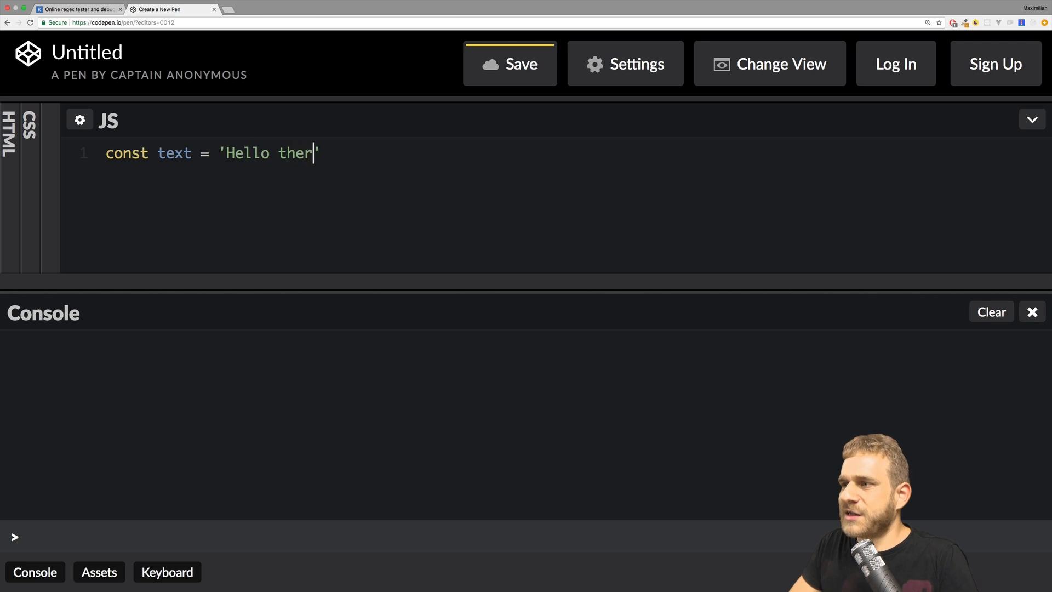
{"action": "type", "text": "e!';"}
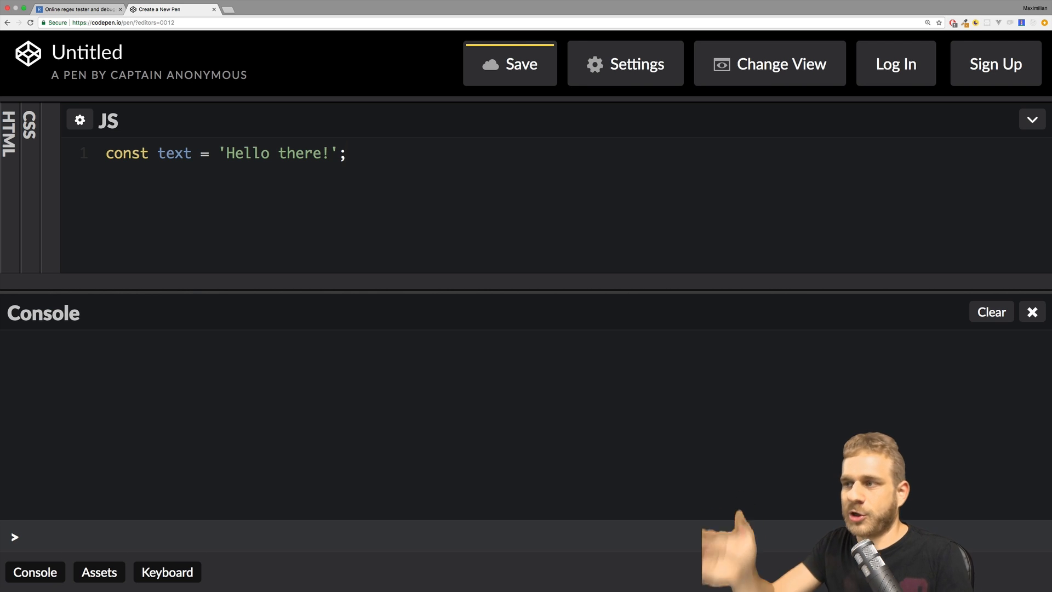
{"action": "key", "text": "Return"}
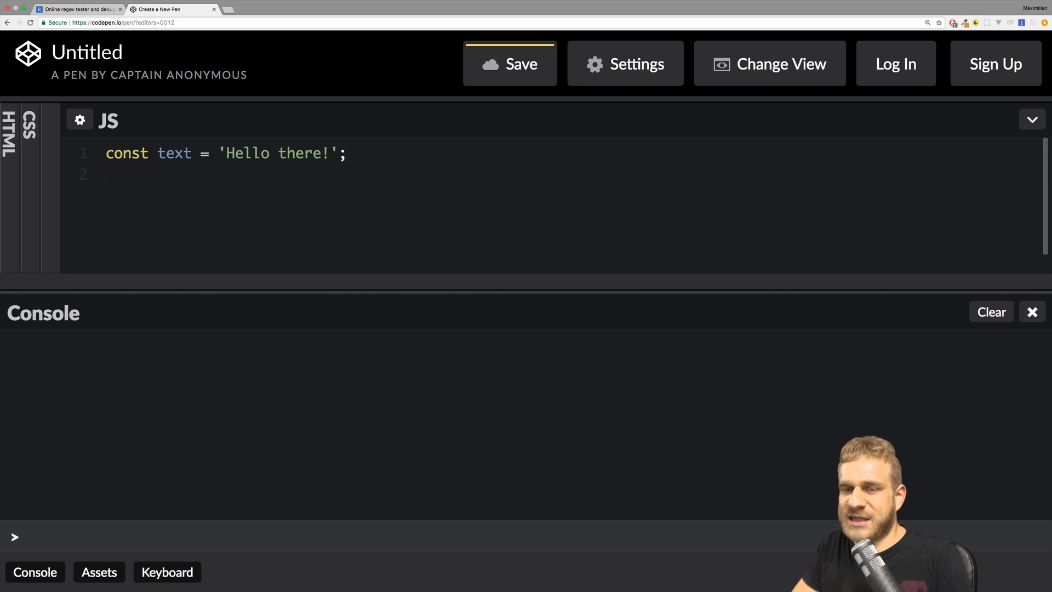
{"action": "left_click", "coordinate": [134, 174]}
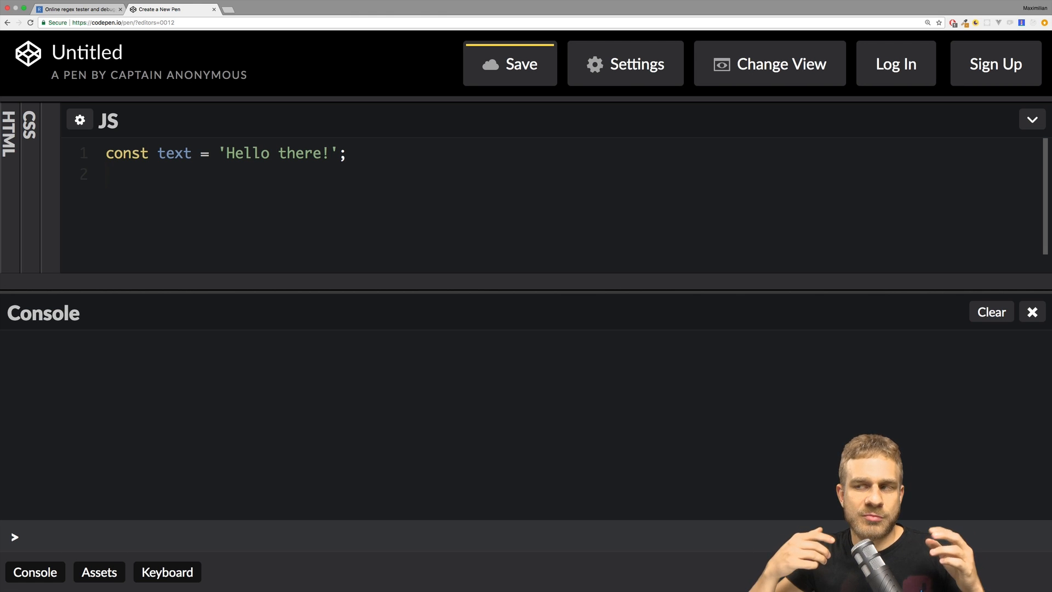
{"action": "left_click", "coordinate": [105, 175]}
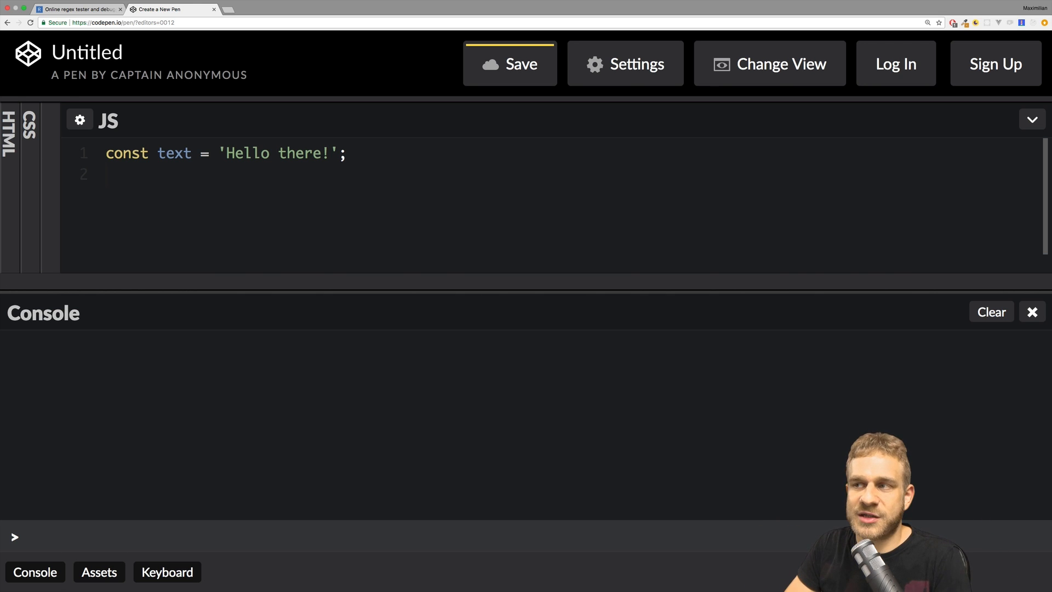
- Add const regex = new RegExp('ll'); and begin the next line with 'console'
{"action": "type", "text": "co"}
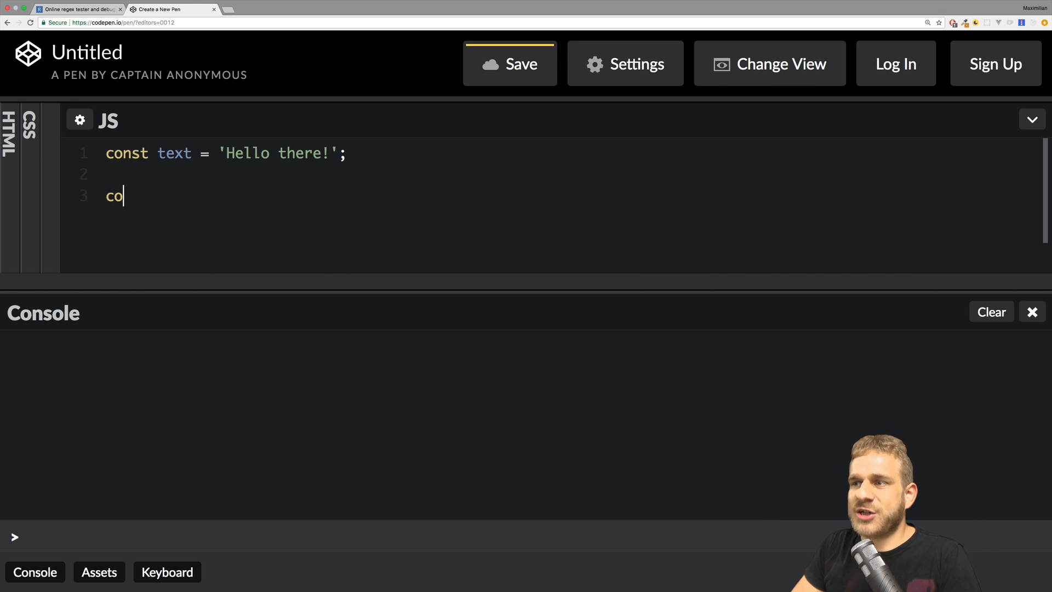
{"action": "type", "text": "nst regex ="}
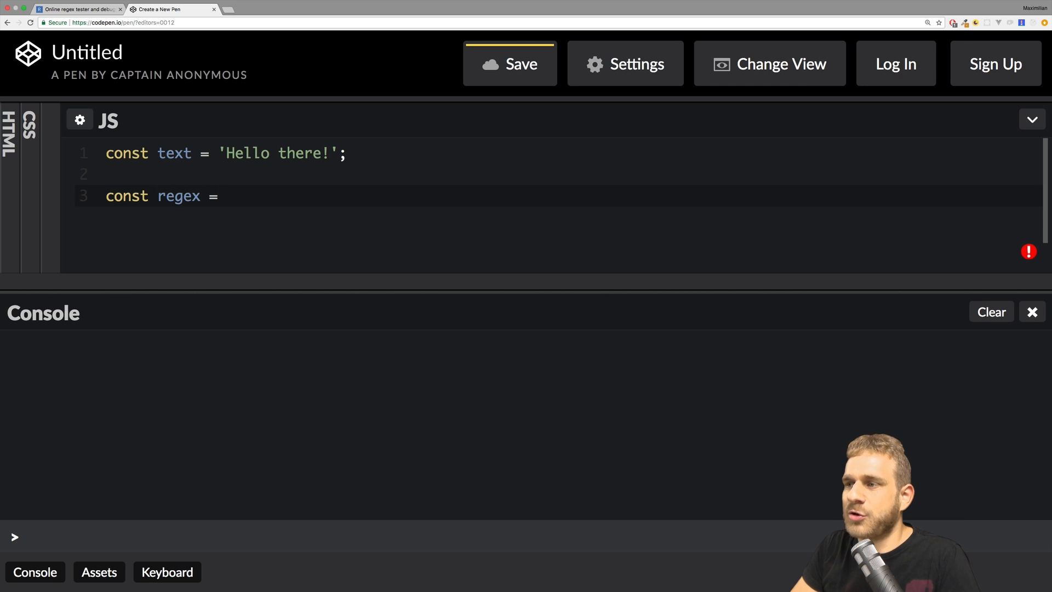
{"action": "type", "text": "new Re"}
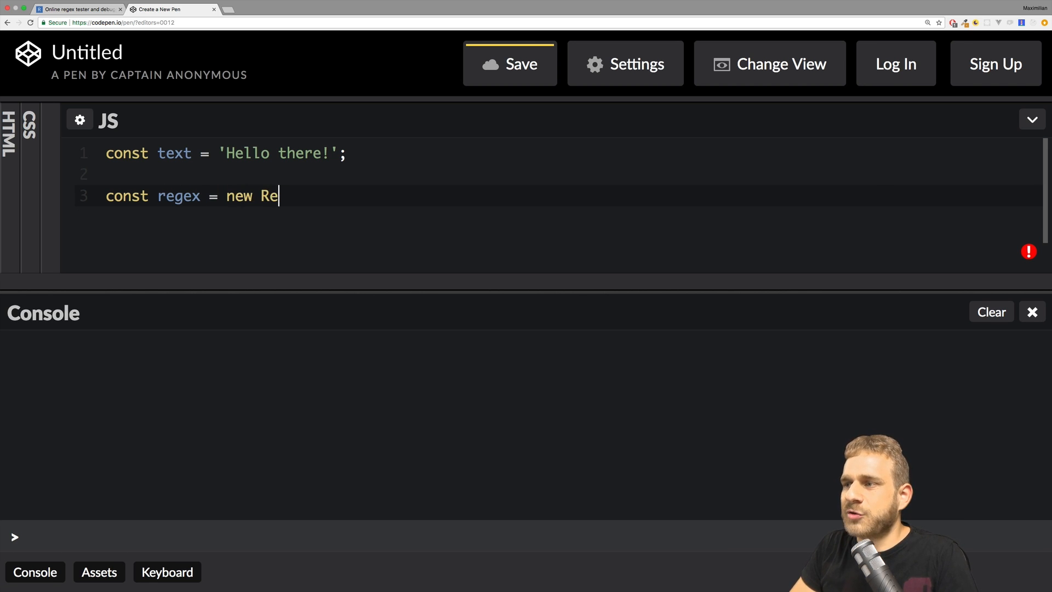
{"action": "type", "text": "gExp();"}
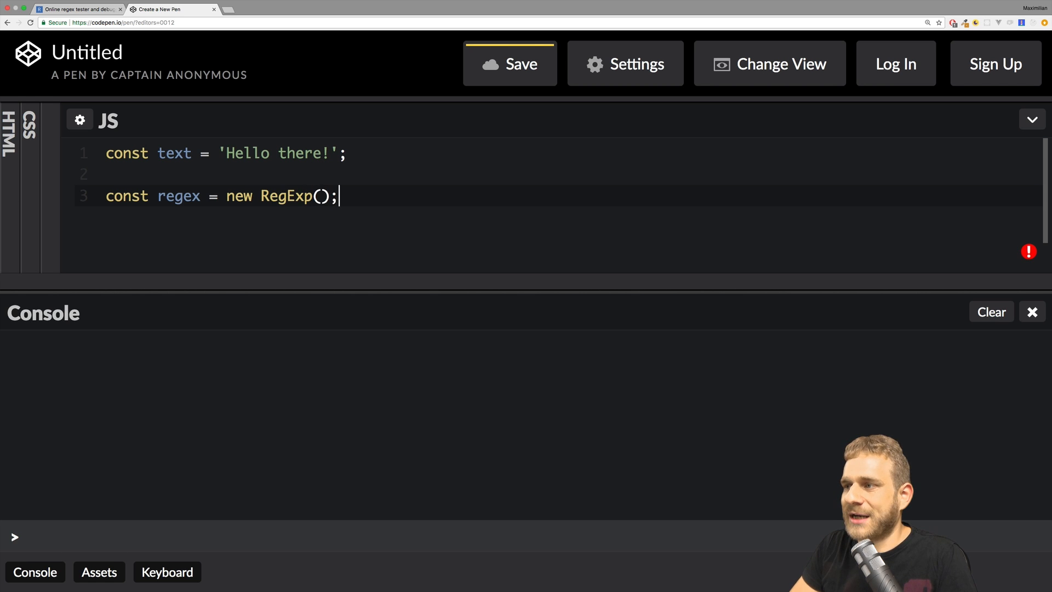
{"action": "left_click", "coordinate": [320, 196]}
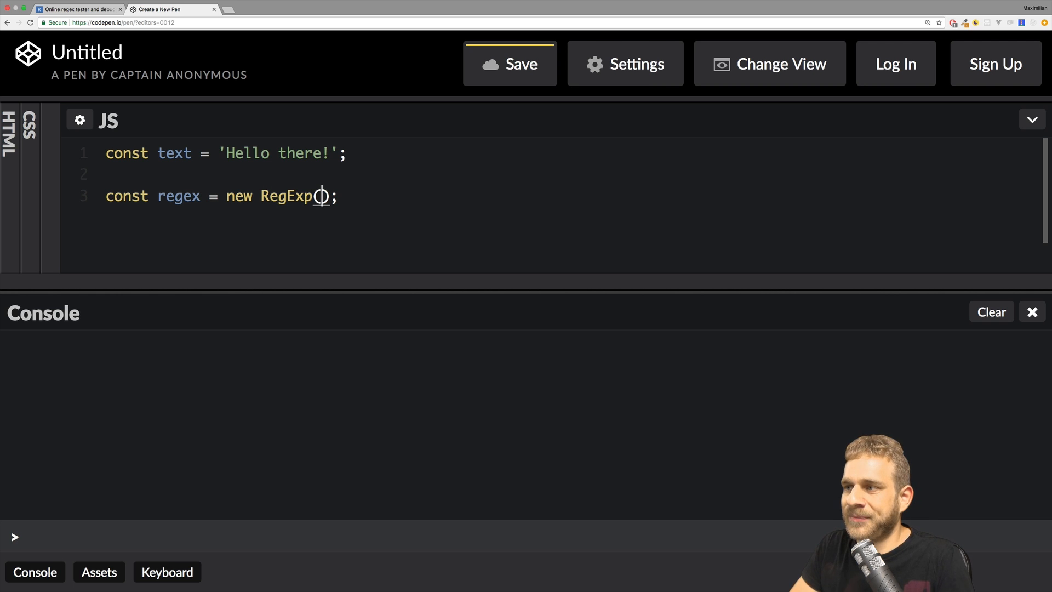
{"action": "type", "text": "''"}
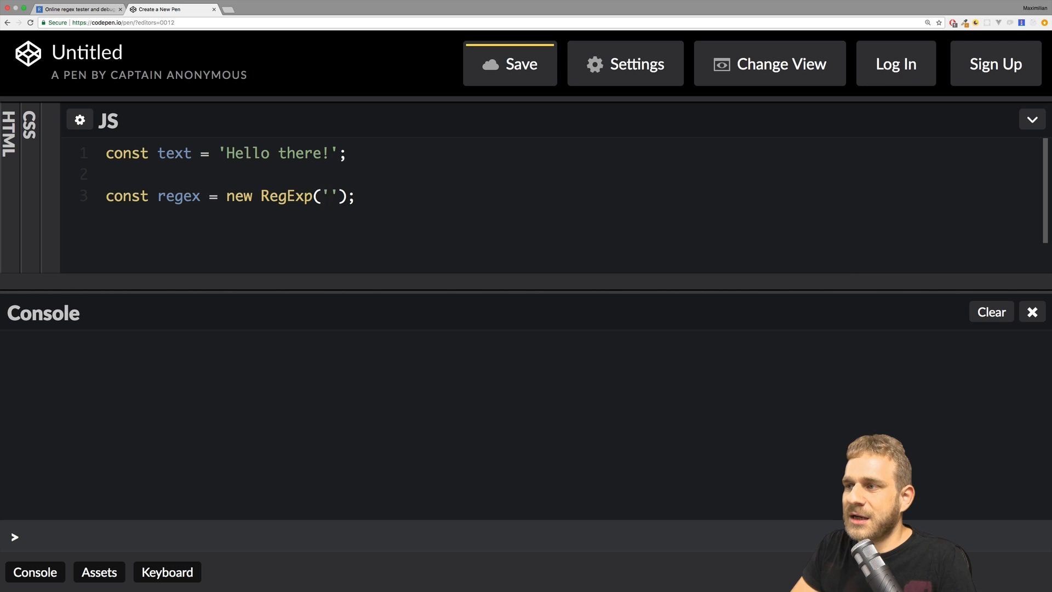
{"action": "left_click", "coordinate": [328, 196]}
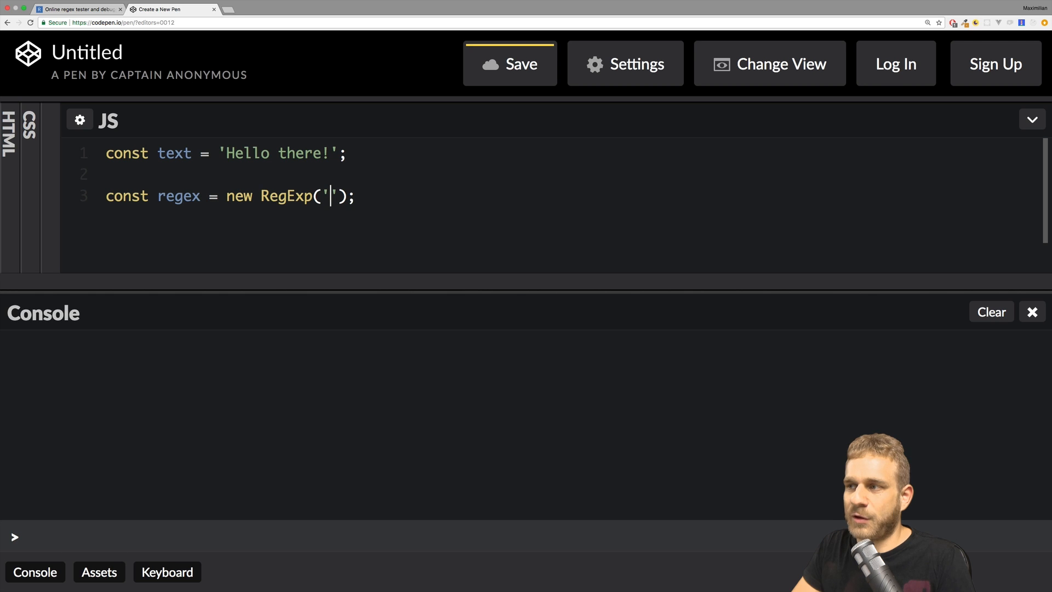
{"action": "type", "text": "ll"}
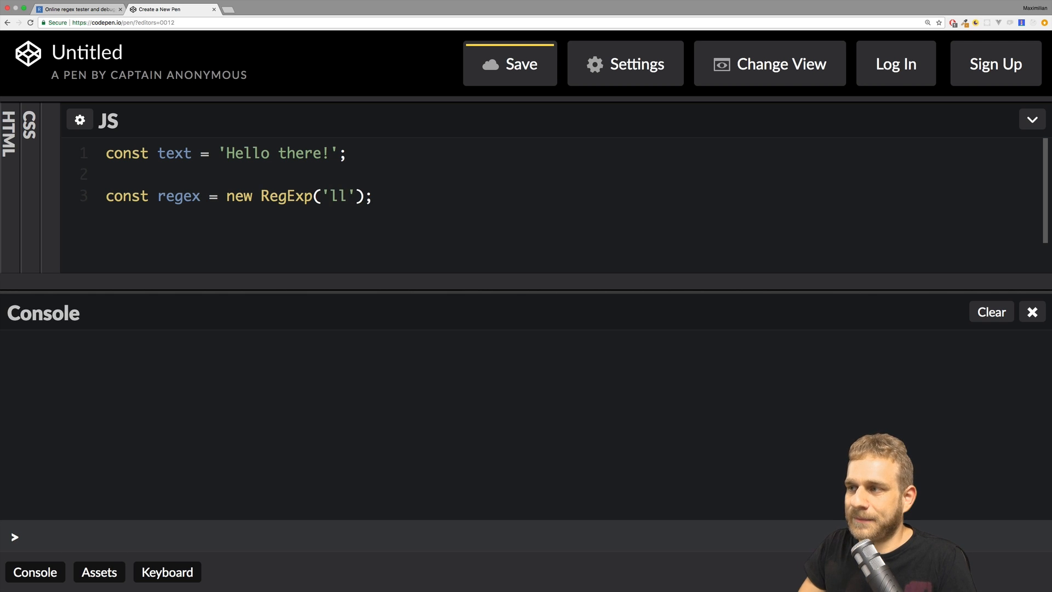
{"action": "type", "text": "console"}
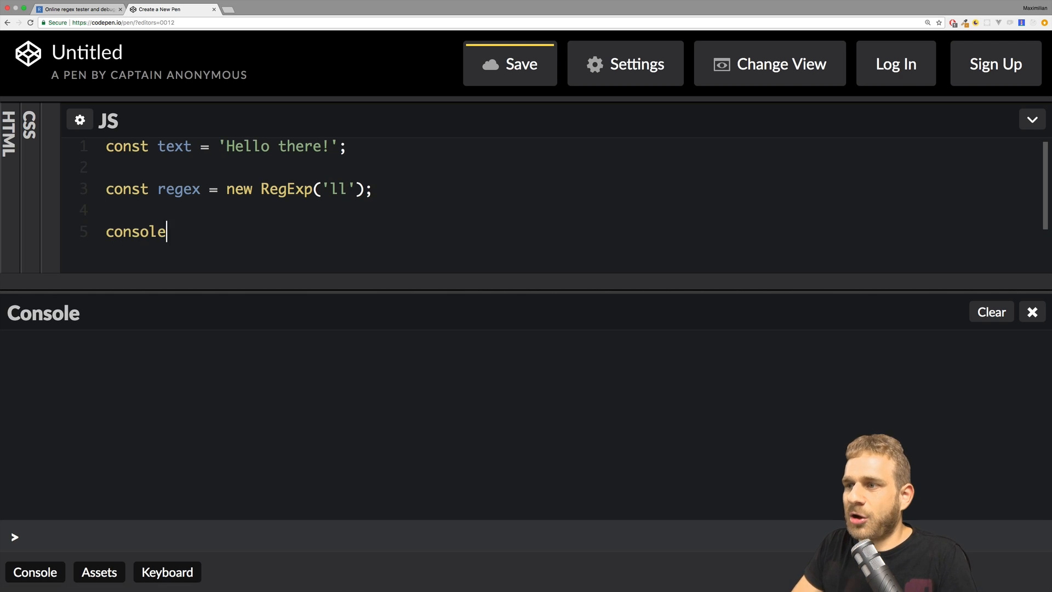
- Complete the line as console.log(regex.test(text)); to log whether 'll' matches
{"action": "type", "text": ".log(regex"}
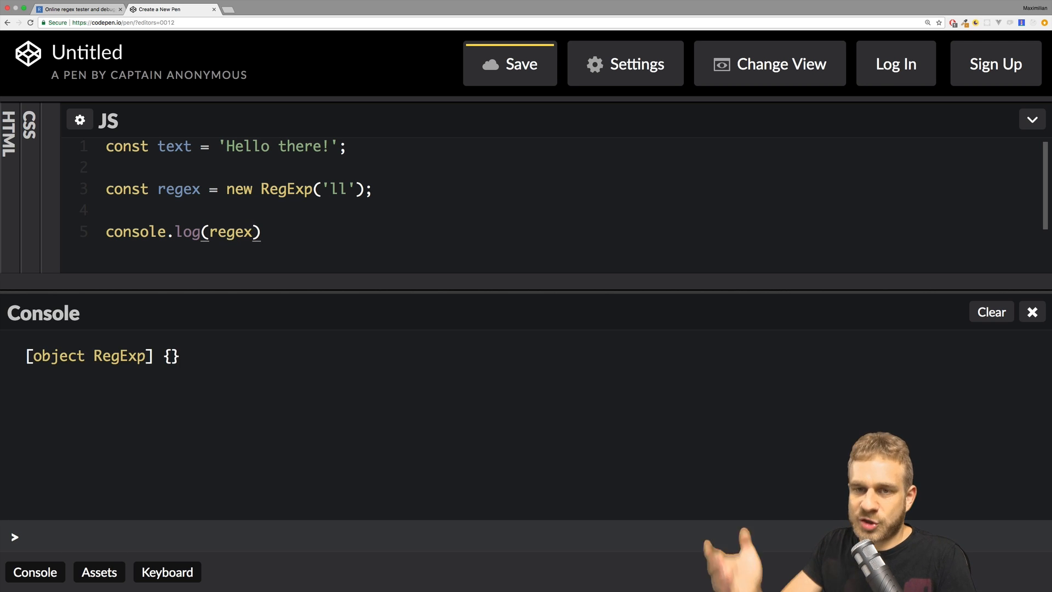
{"action": "type", "text": "."}
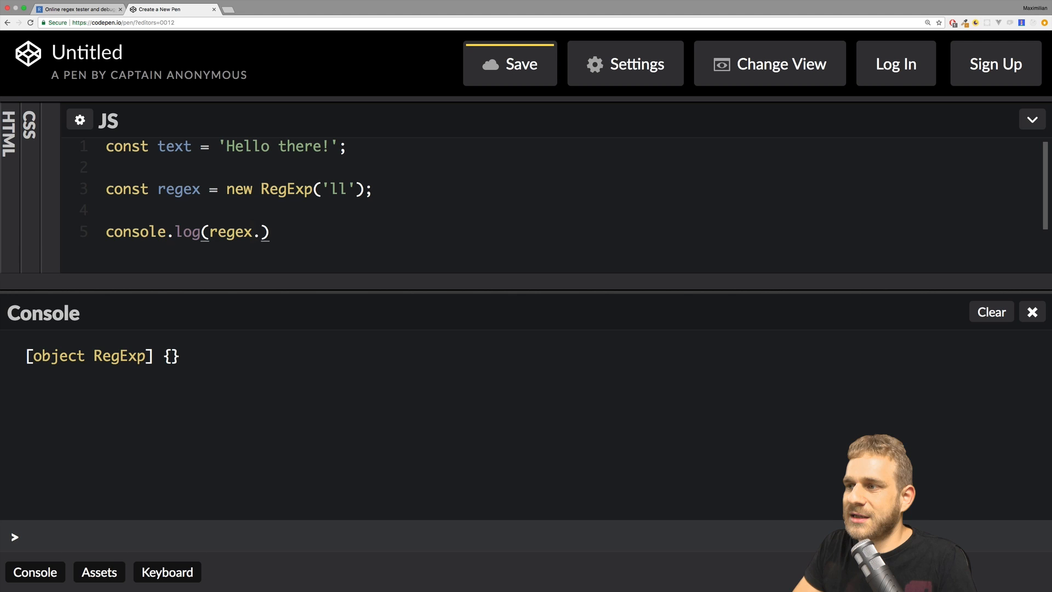
{"action": "type", "text": "test()"}
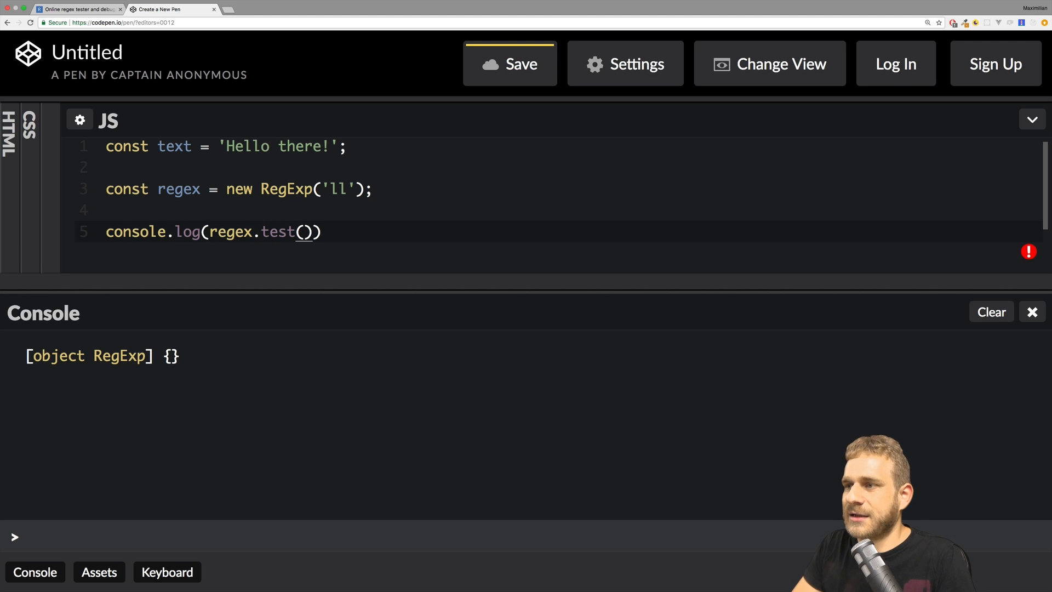
{"action": "type", "text": "text"}
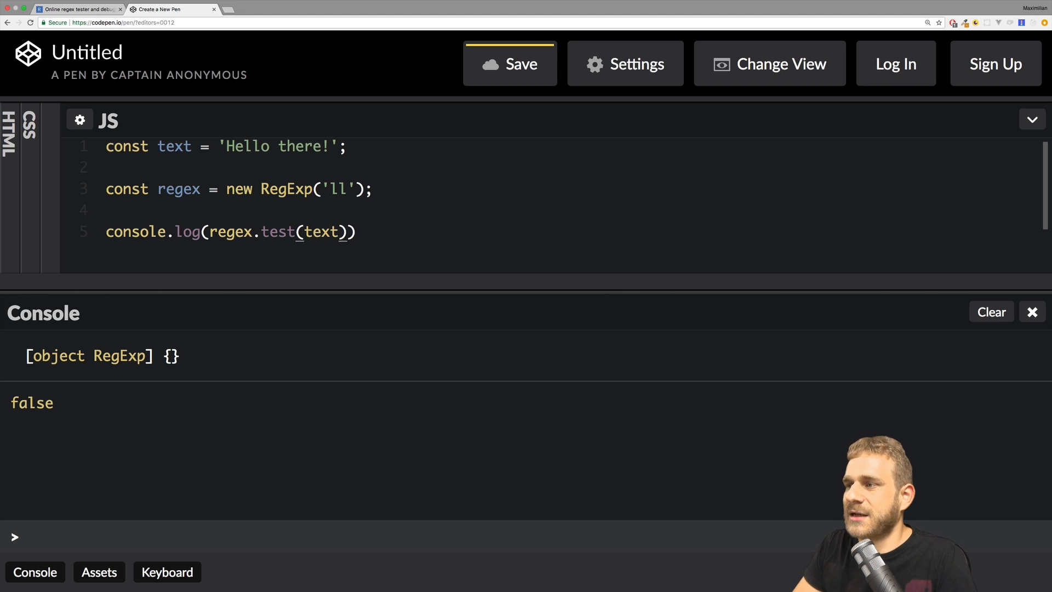
{"action": "type", "text": ";"}
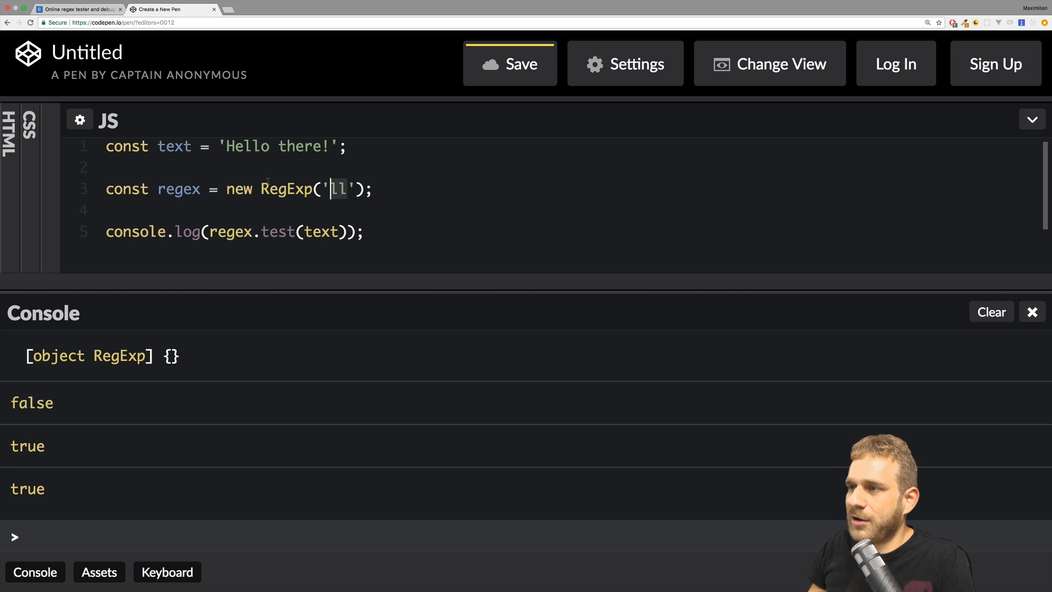
{"action": "left_click", "coordinate": [991, 311]}
{"action": "type", "text": "p"}
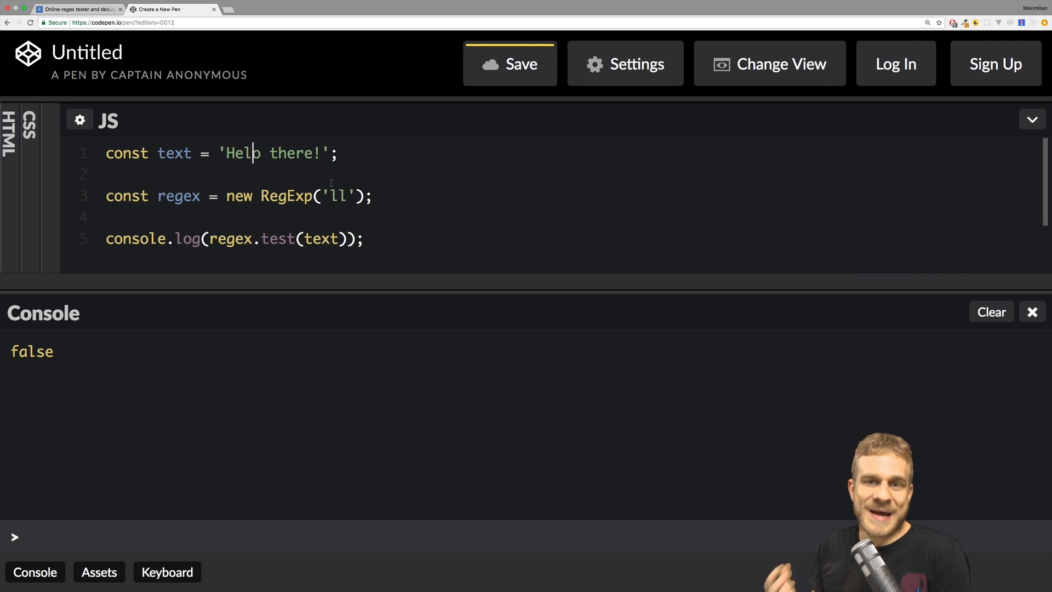
- Delete one 'l' so the text reads 'Helo there!', then move to the RegExp line
{"action": "key", "text": "Backspace"}
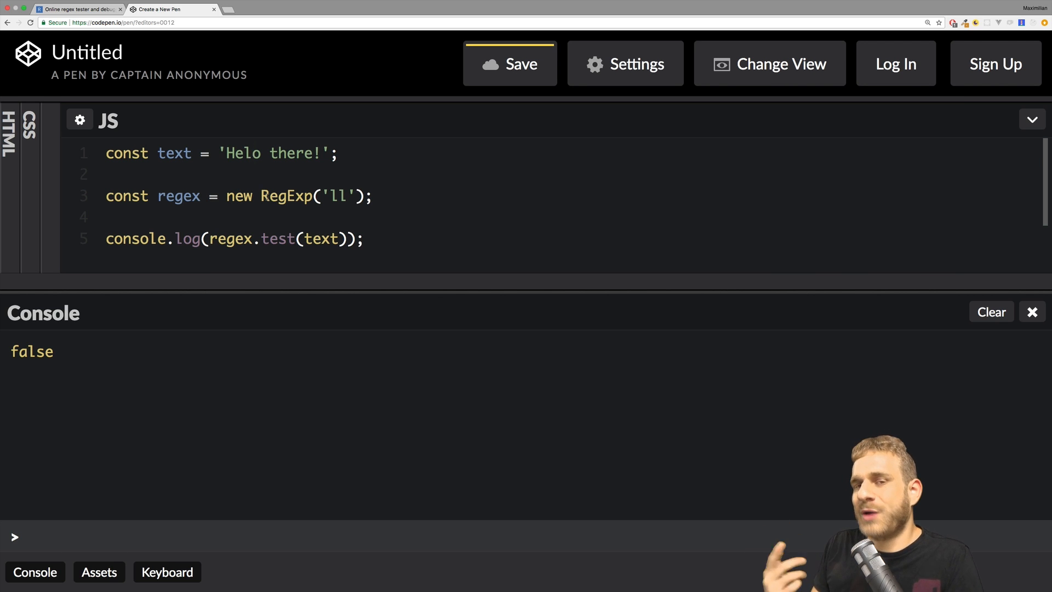
{"action": "left_click", "coordinate": [374, 196]}
{"action": "type", "text": "// "}
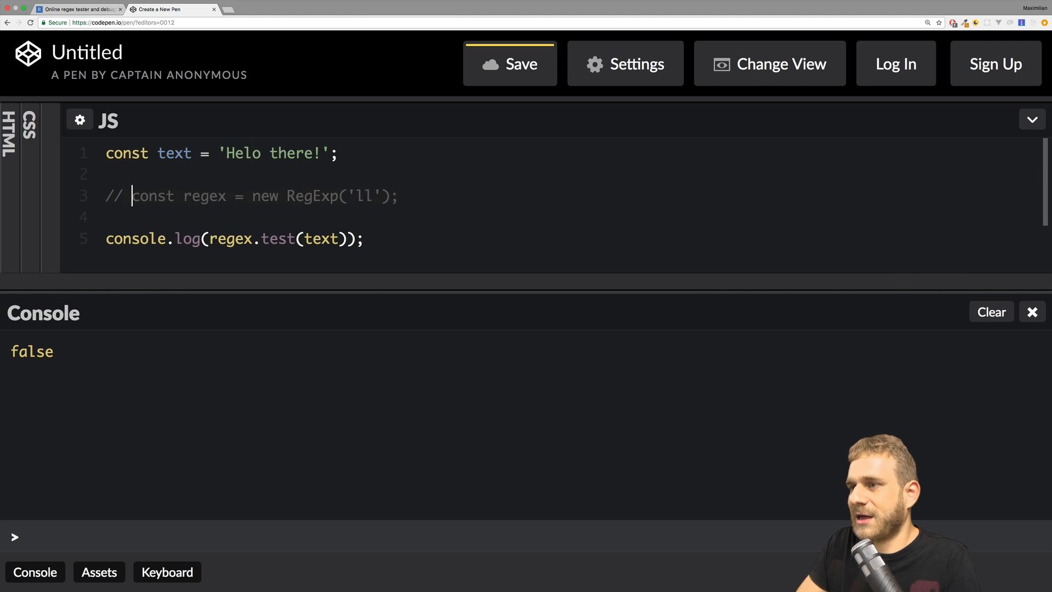
- Add const regex = /ll/; as a regex literal on a new line
{"action": "type", "text": "const rege"}
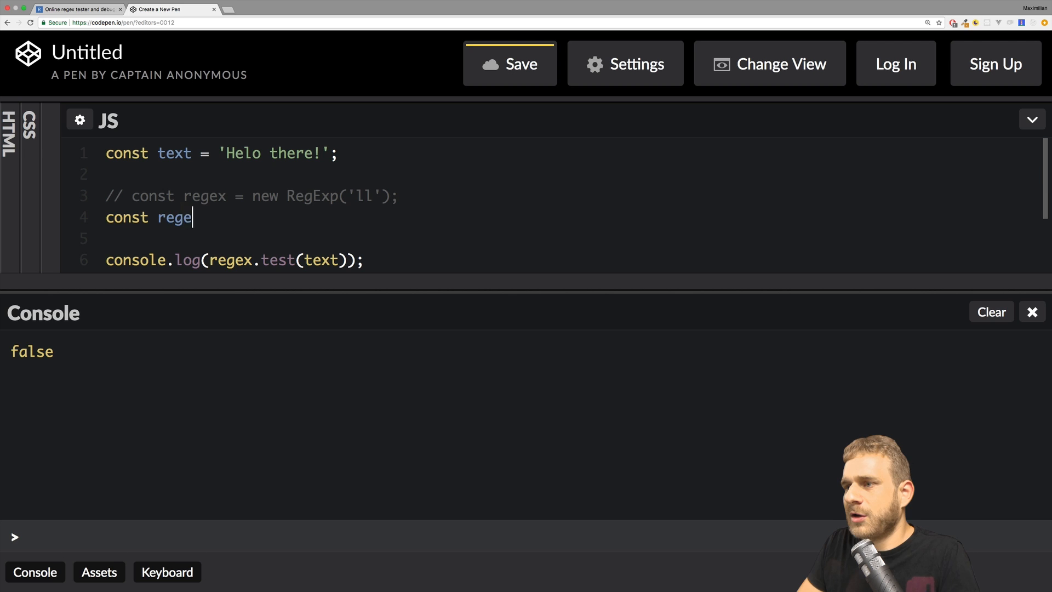
{"action": "type", "text": "x ="}
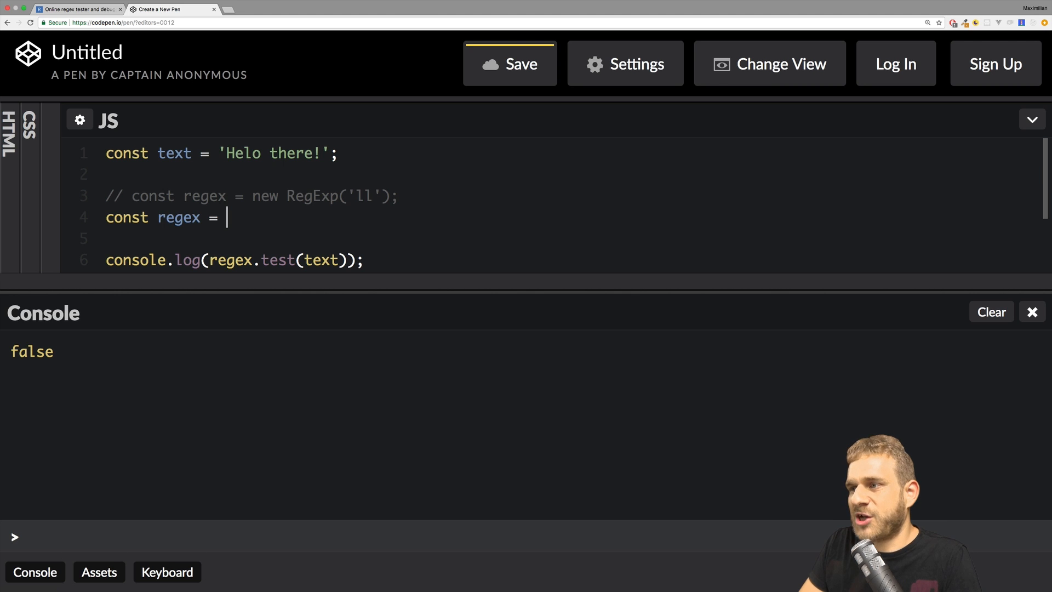
{"action": "type", "text": "//"}
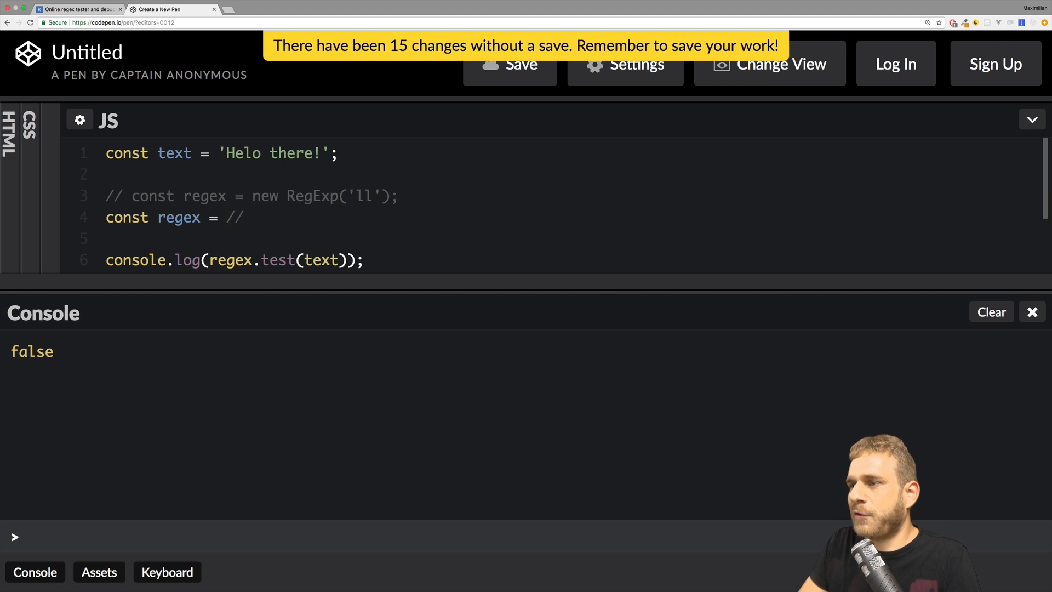
{"action": "type", "text": ";"}
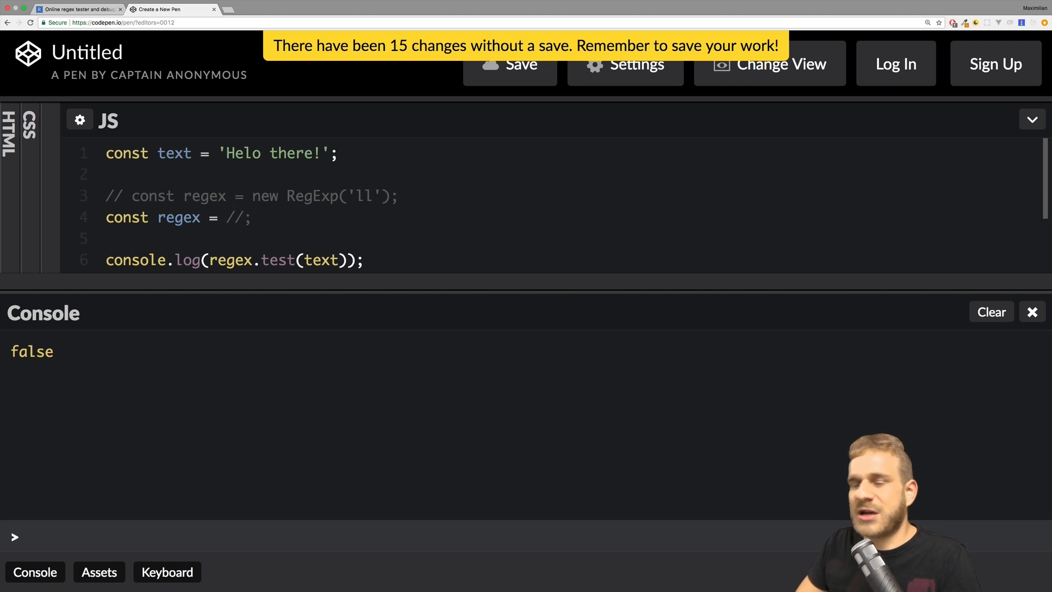
{"action": "left_click", "coordinate": [235, 217]}
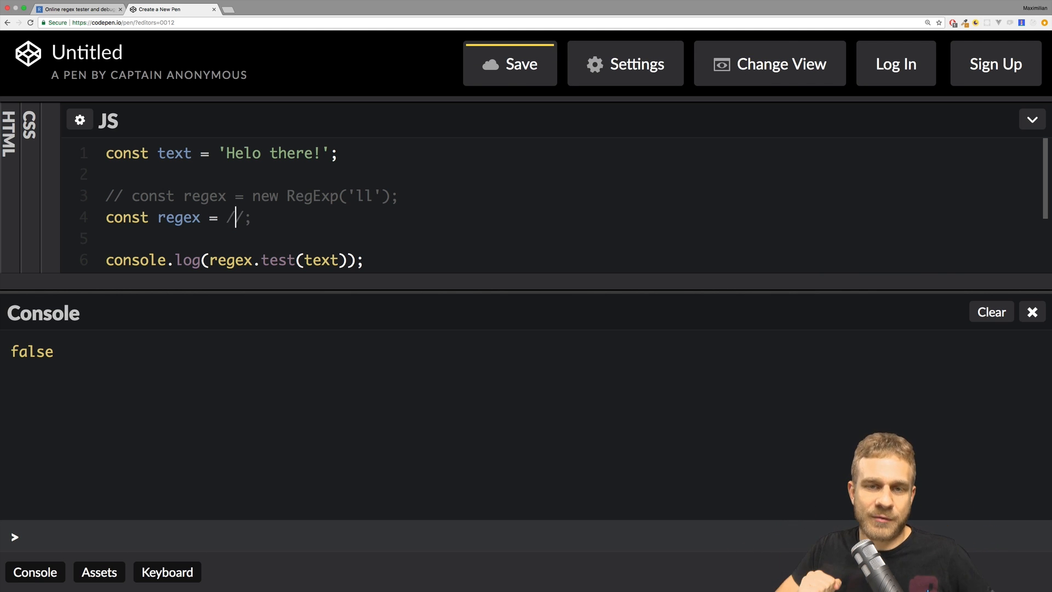
{"action": "type", "text": "/"}
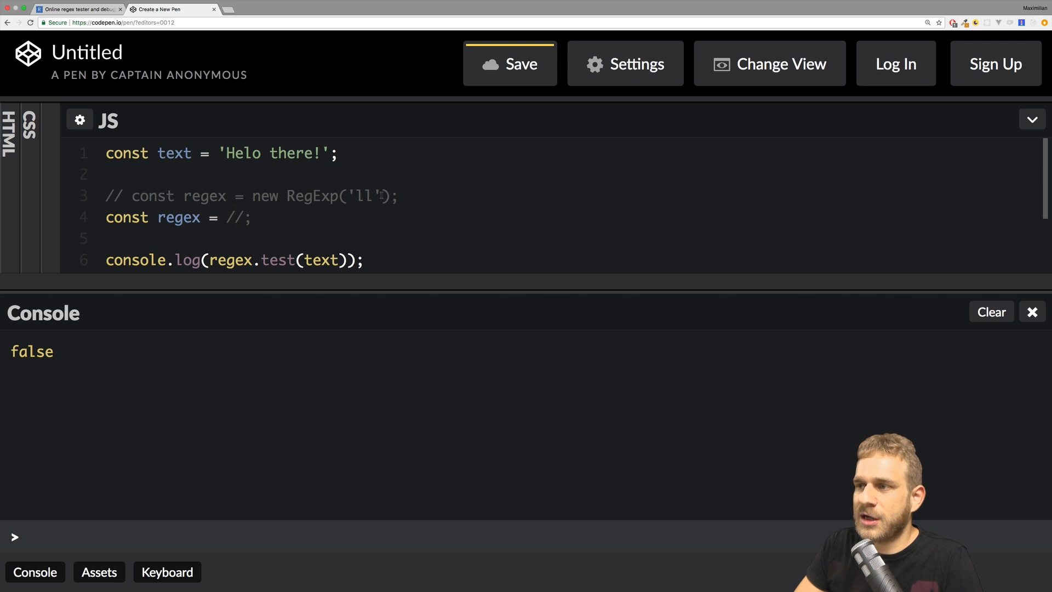
{"action": "type", "text": "ll"}
{"action": "type", "text": "l"}
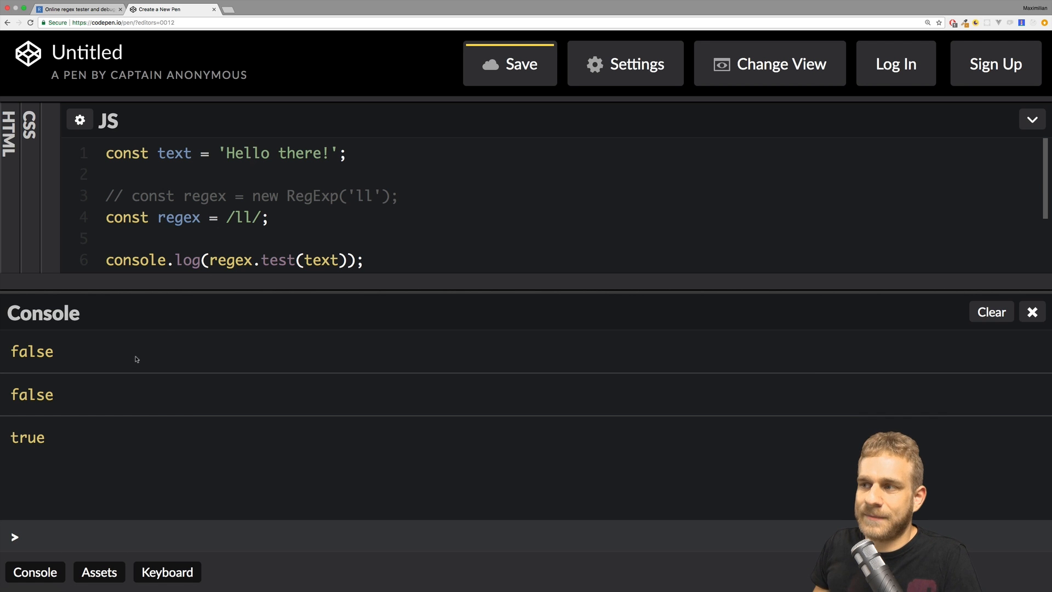
{"action": "mouse_move", "coordinate": [161, 328]}
{"action": "type", "text": "xec"}
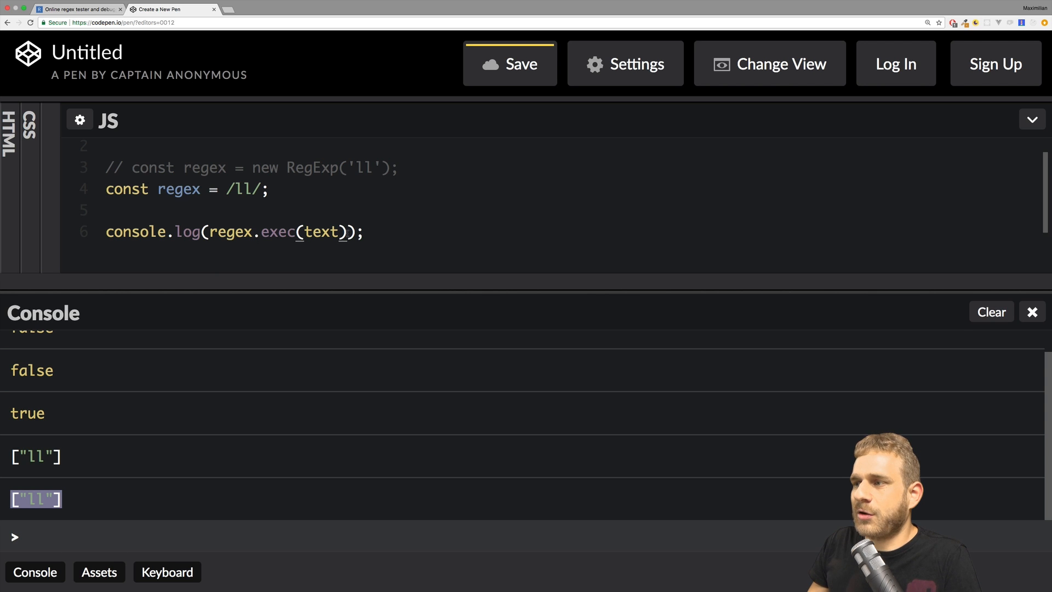
- Change the logged expression to text.match(regex) and select the ["ll"] console output
{"action": "left_click", "coordinate": [991, 311]}
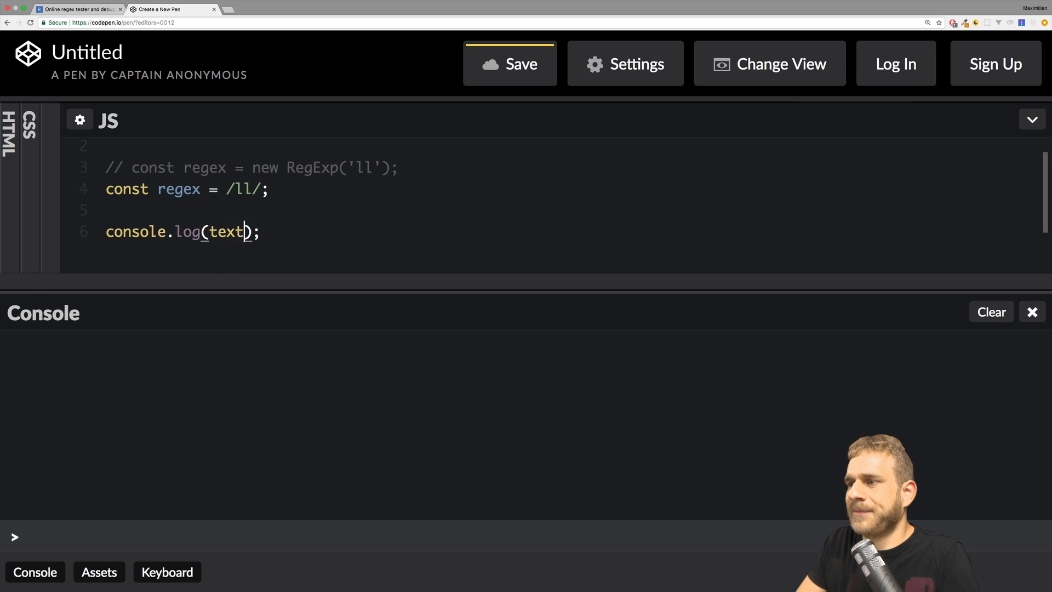
{"action": "type", "text": ".match()"}
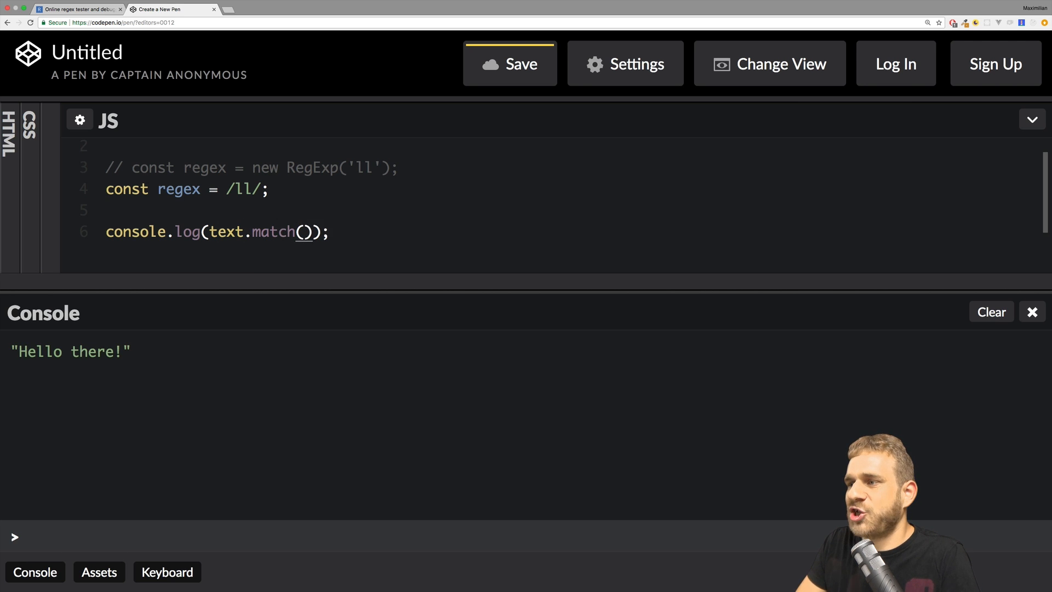
{"action": "type", "text": "regex"}
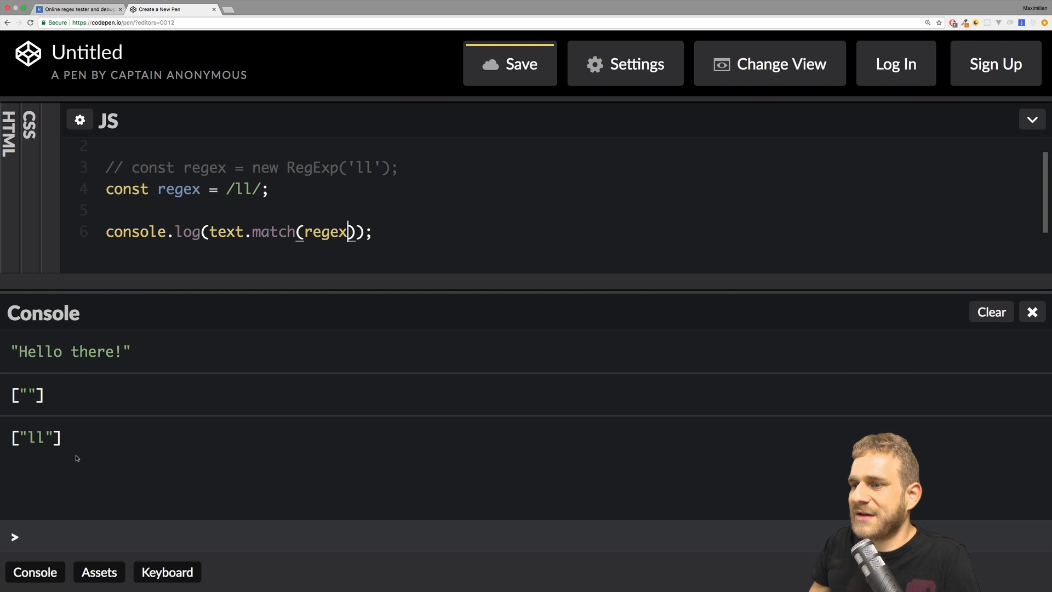
{"action": "double_click", "coordinate": [35, 437]}
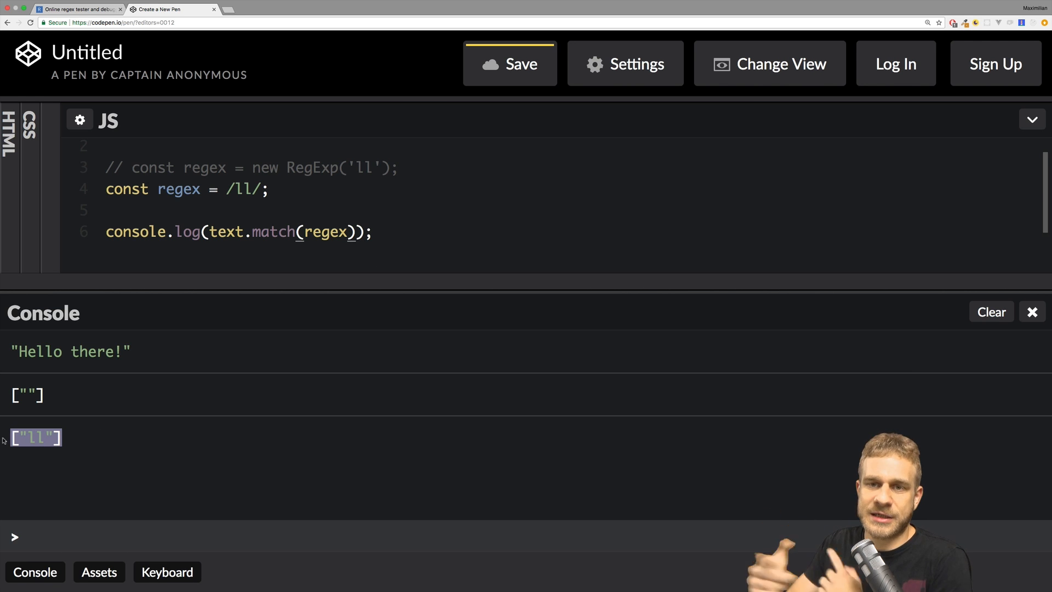